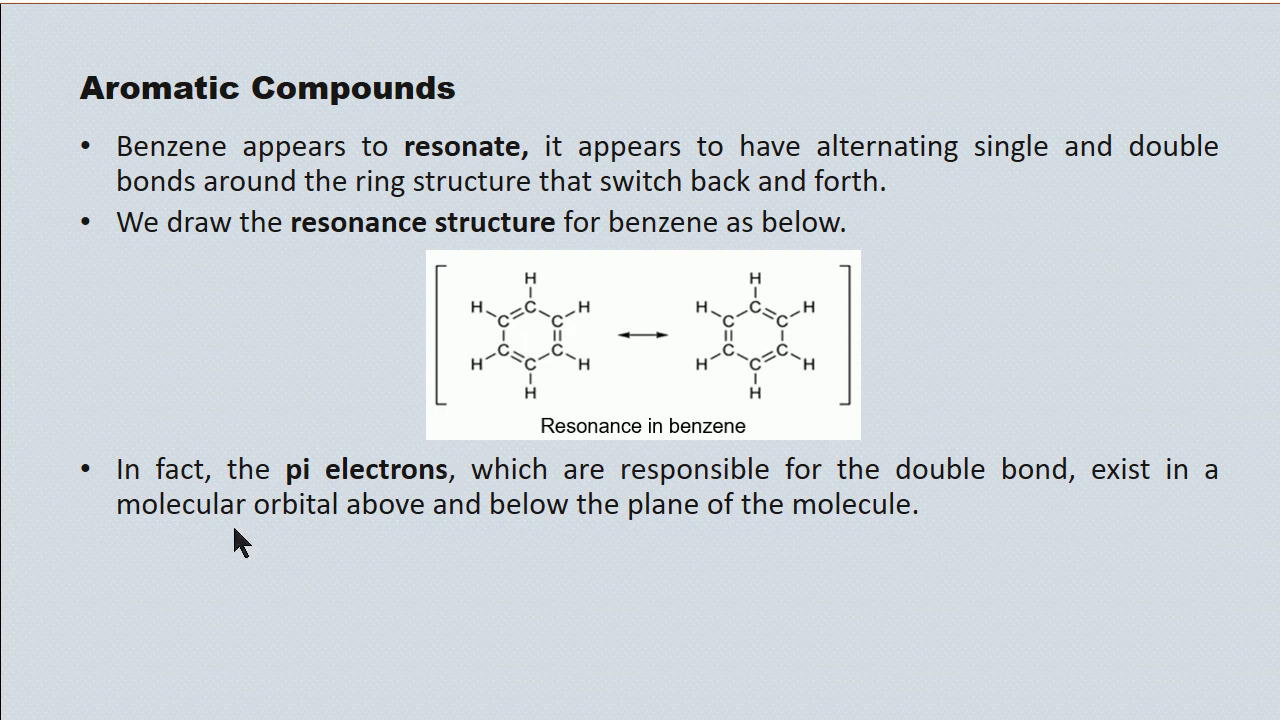
mouse_move(676, 444)
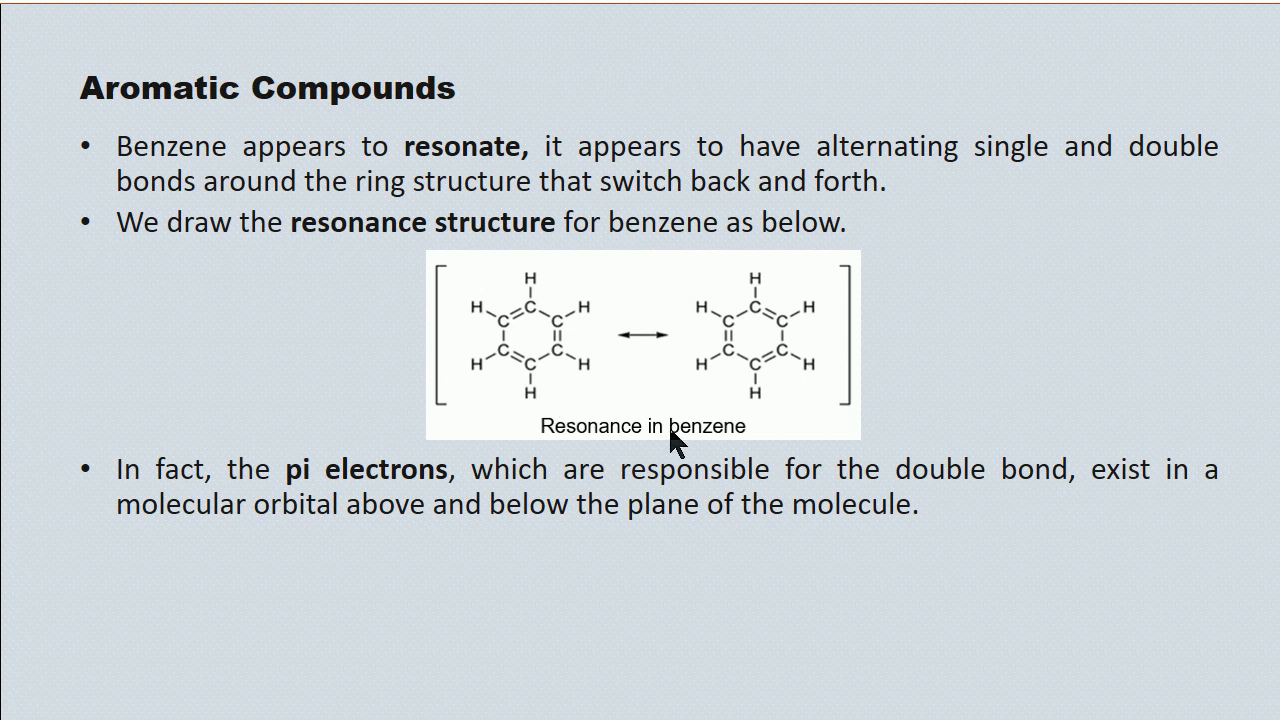